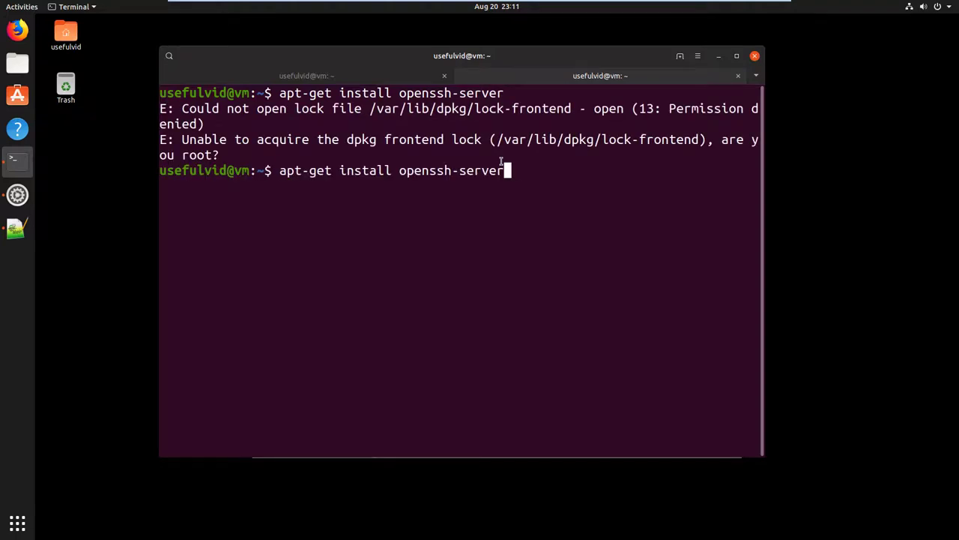
- Rerun apt-get install openssh-server with sudo and enter the password to install it
{"action": "type", "text": "sudo"}
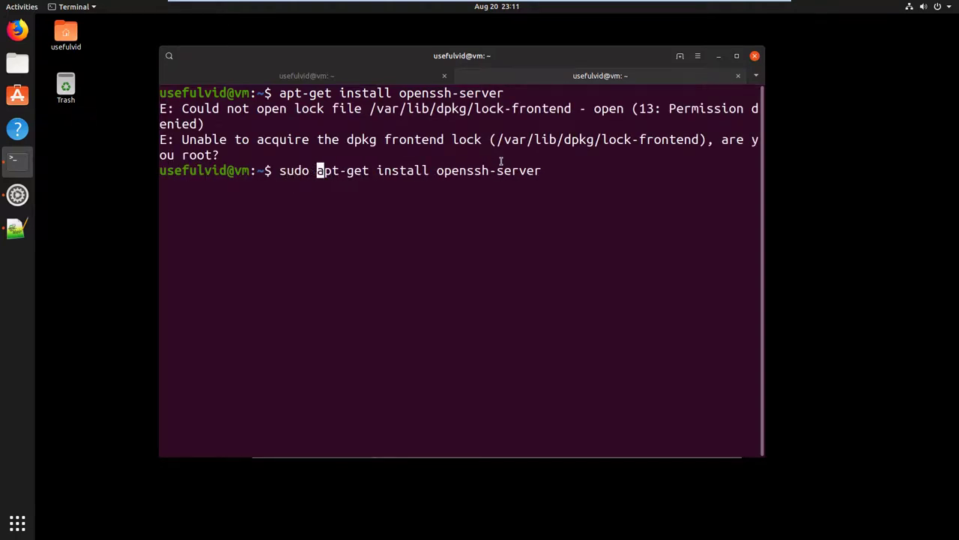
{"action": "key", "text": "Return"}
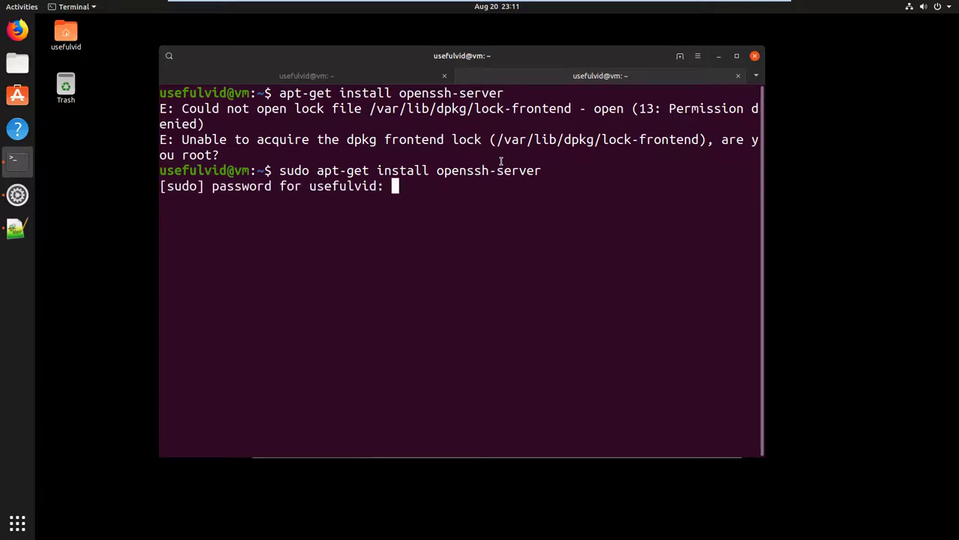
{"action": "key", "text": "Return"}
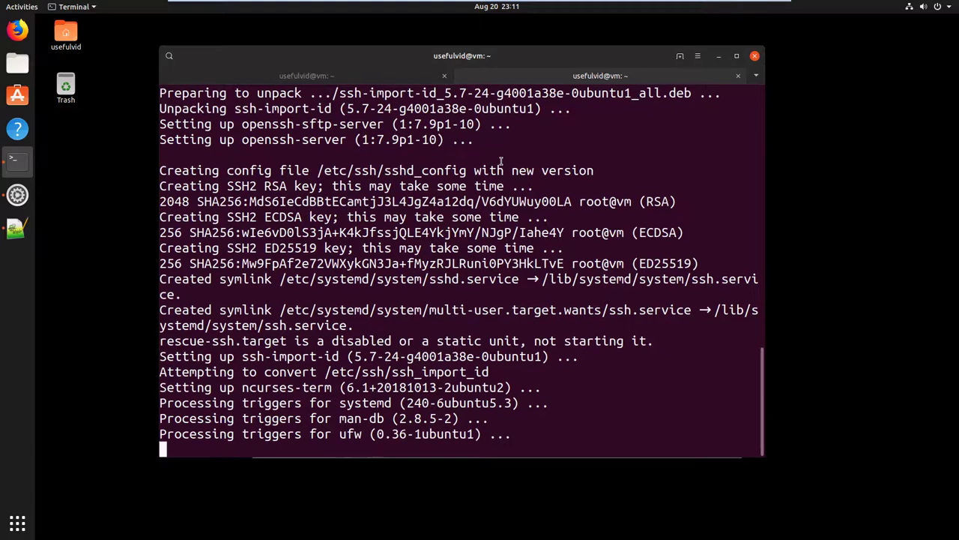
- Run ps -ef | grep ssh to confirm the sshd daemon is running
{"action": "type", "text": "ps -ef"}
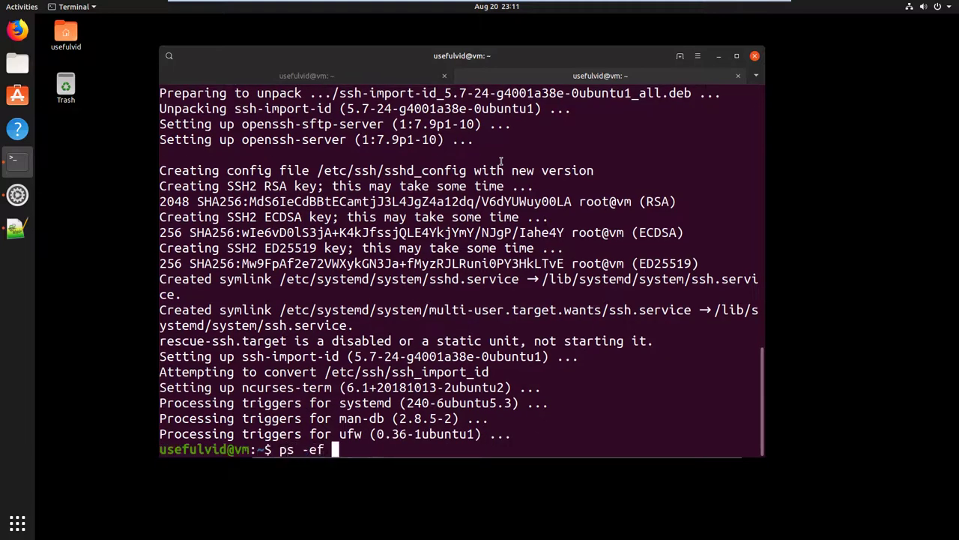
{"action": "type", "text": "| grep s"}
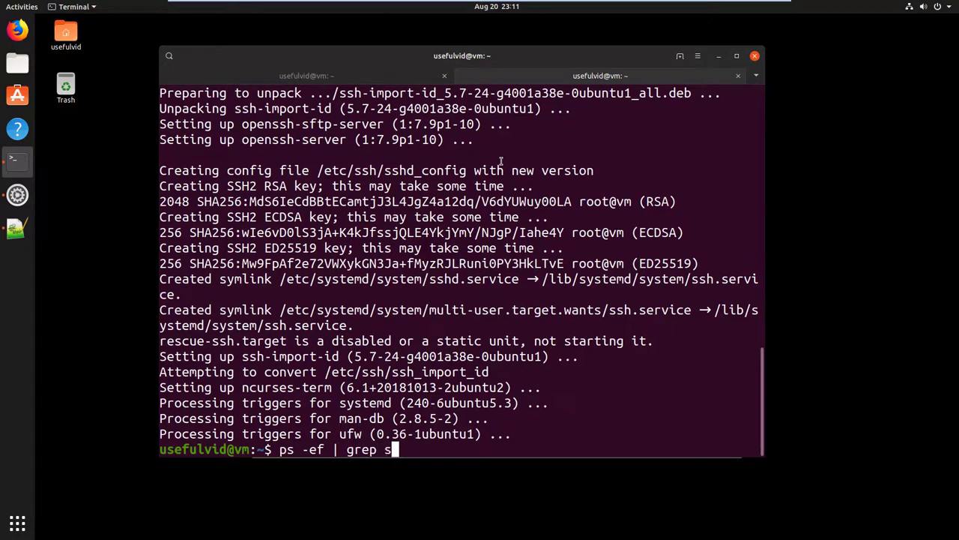
{"action": "key", "text": "Return"}
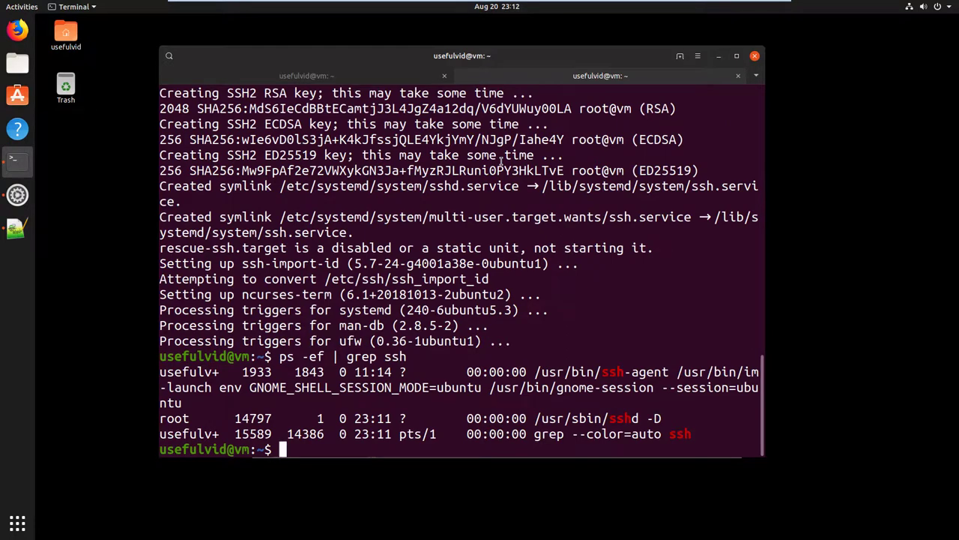
{"action": "type", "text": "ssh"}
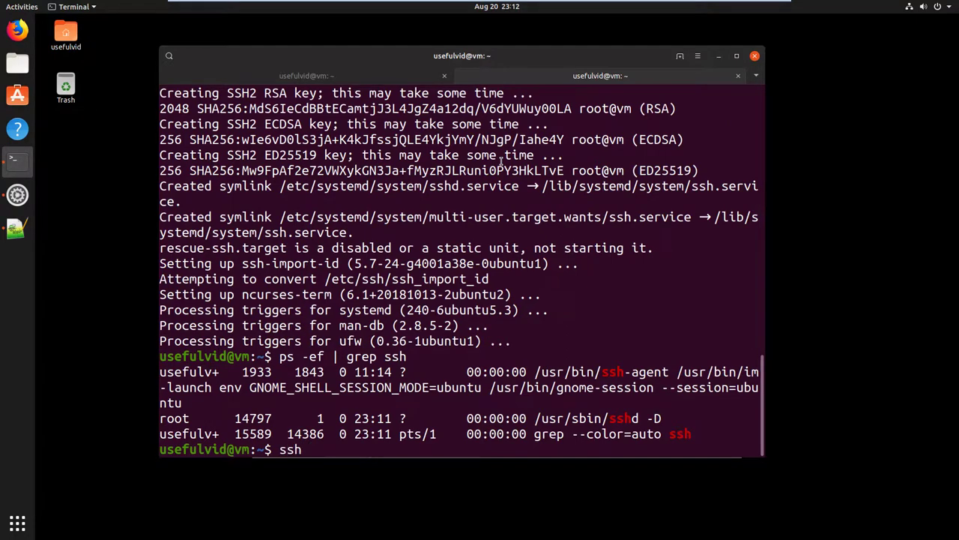
- Start an ssh session to usefulvid@localhost, accepting the host key to reach the password prompt
{"action": "type", "text": "usef"}
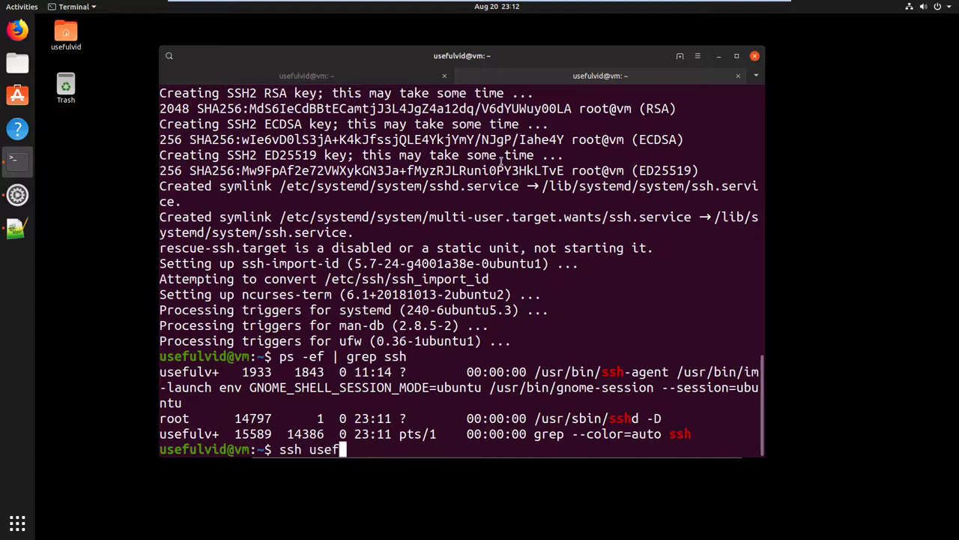
{"action": "type", "text": "ulvid@localho"}
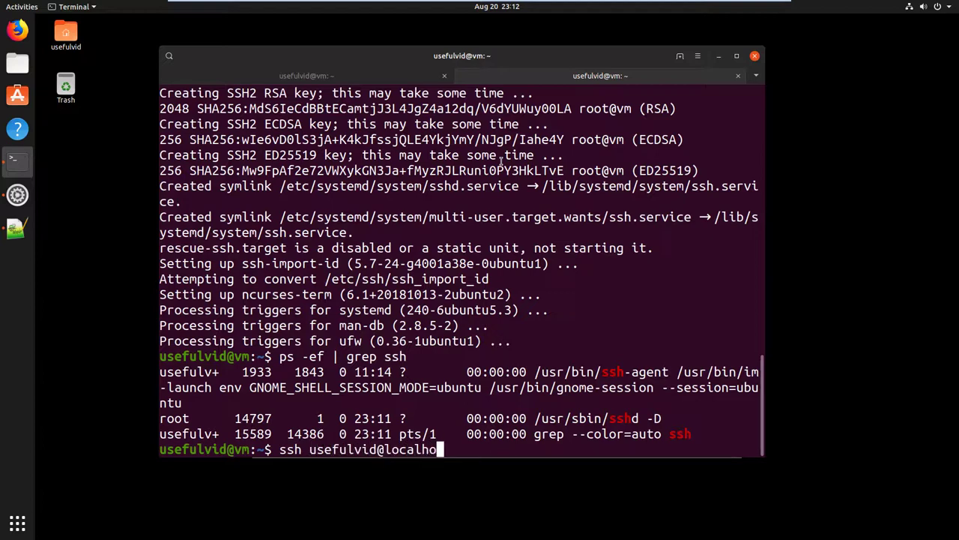
{"action": "key", "text": "Return"}
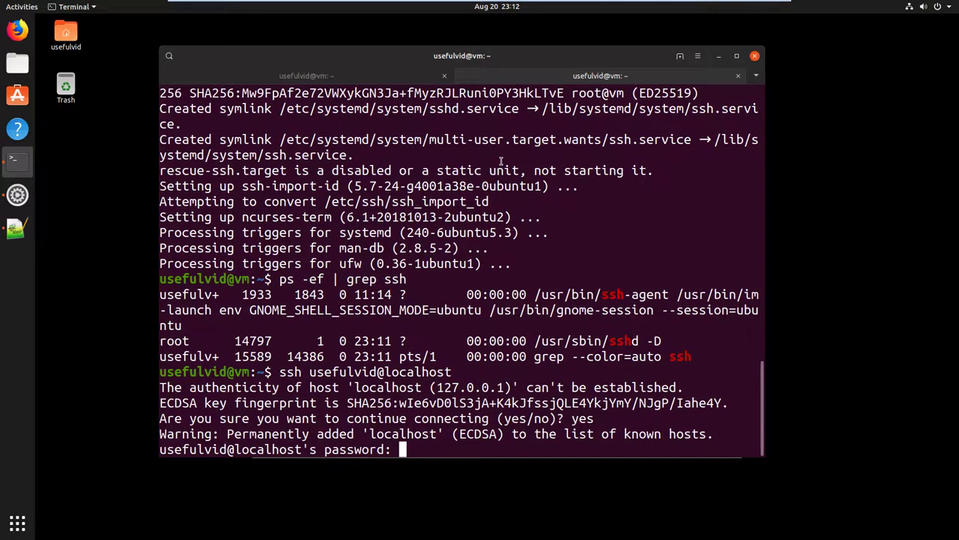